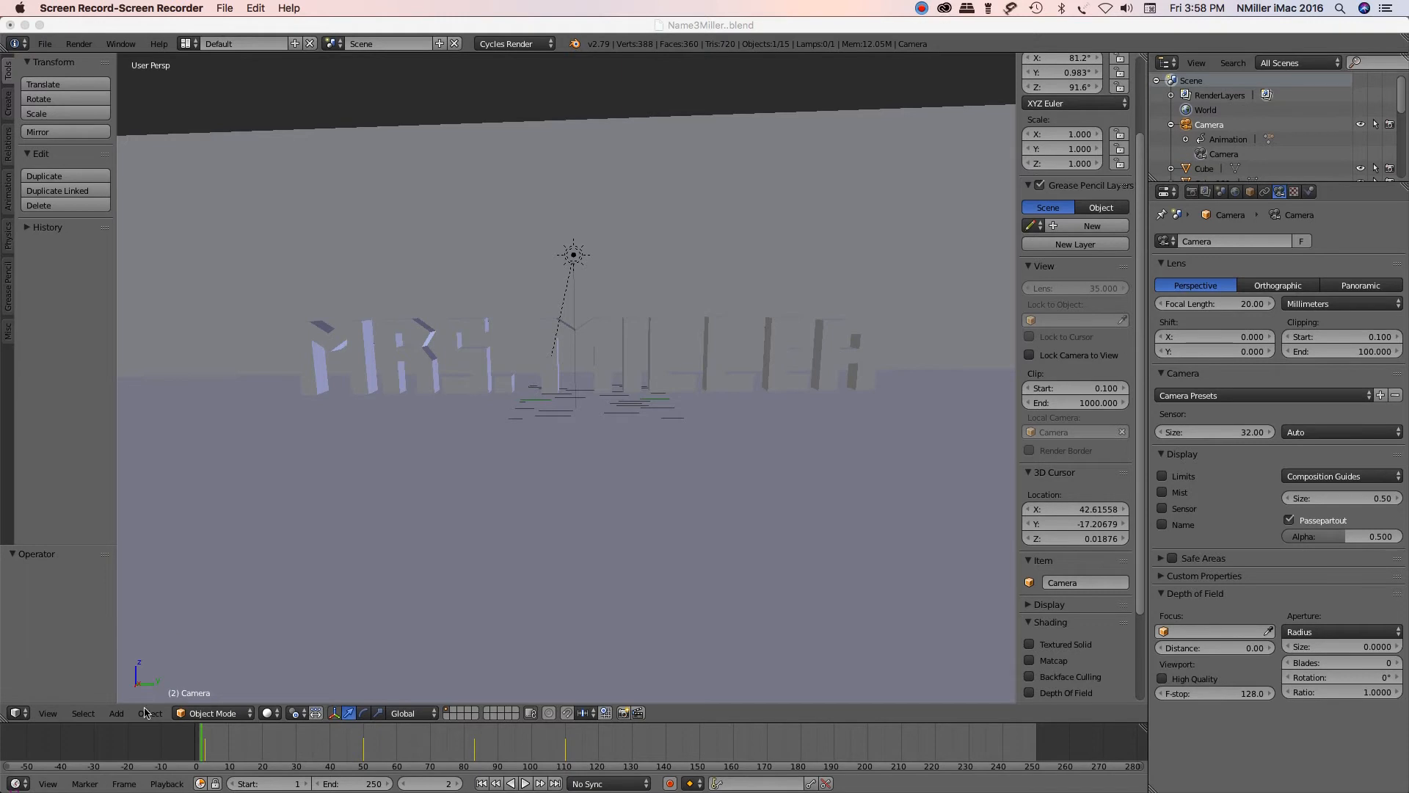
pyautogui.moveTo(456, 601)
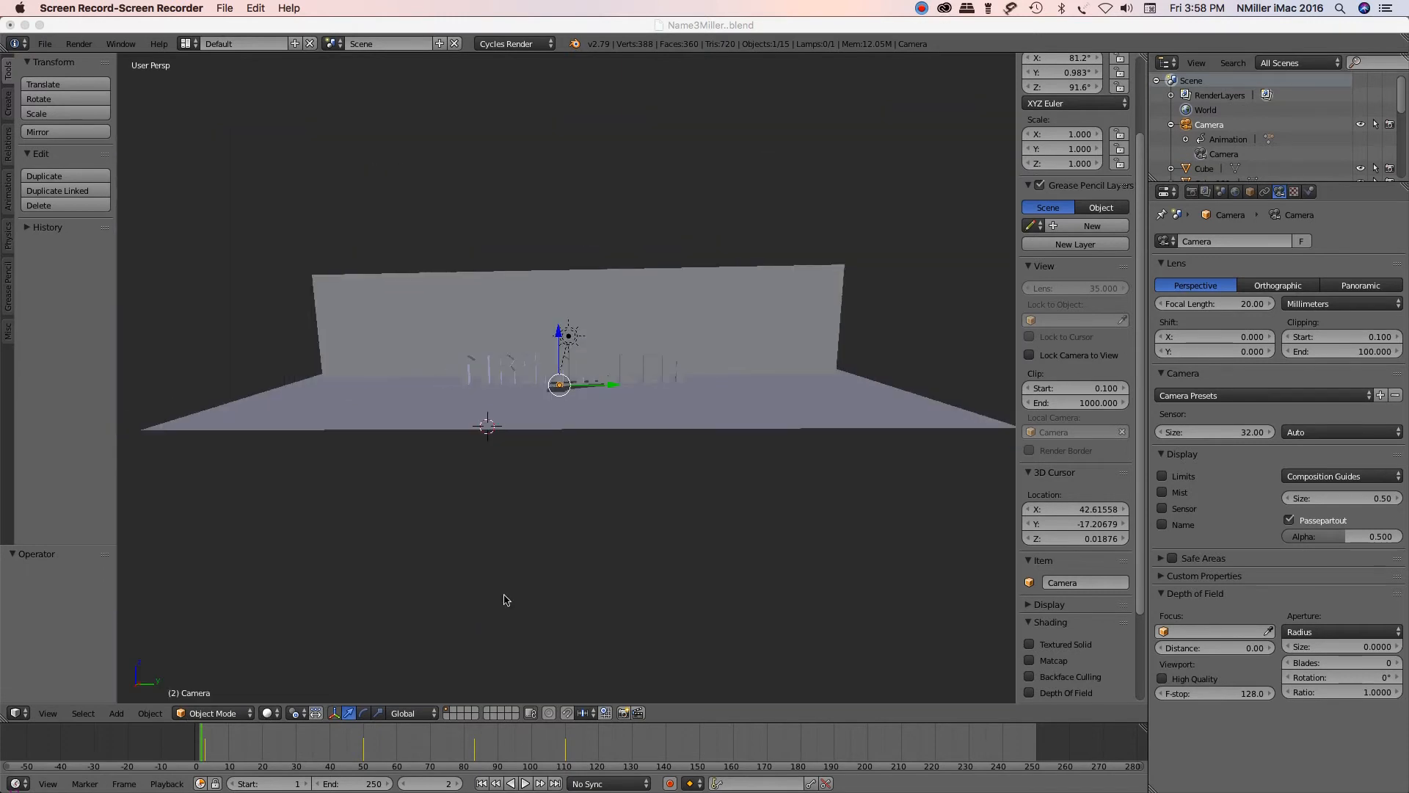
pyautogui.moveTo(527, 393)
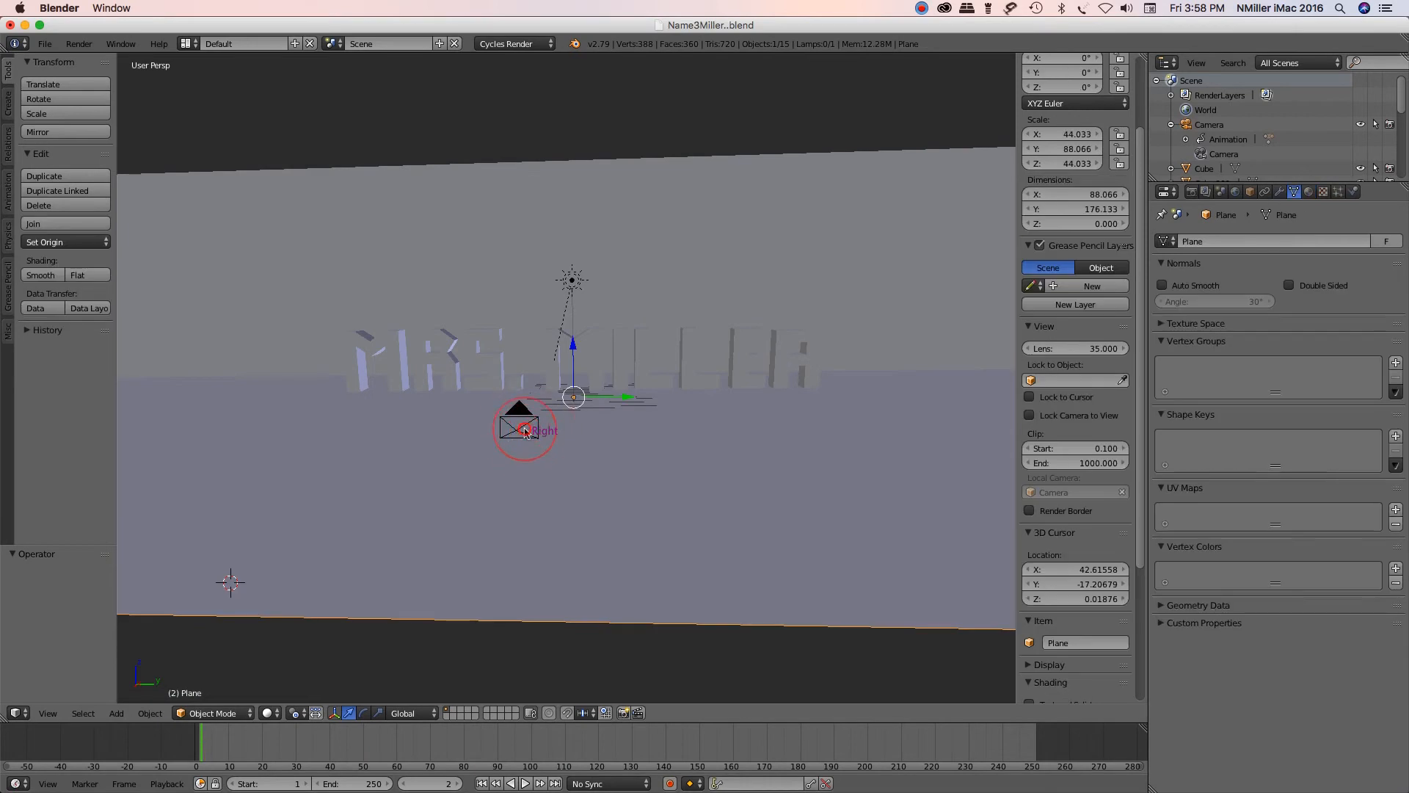
# Step: Select the camera and align the active camera to the current view of the MRS. MILLER text
pyautogui.click(528, 430)
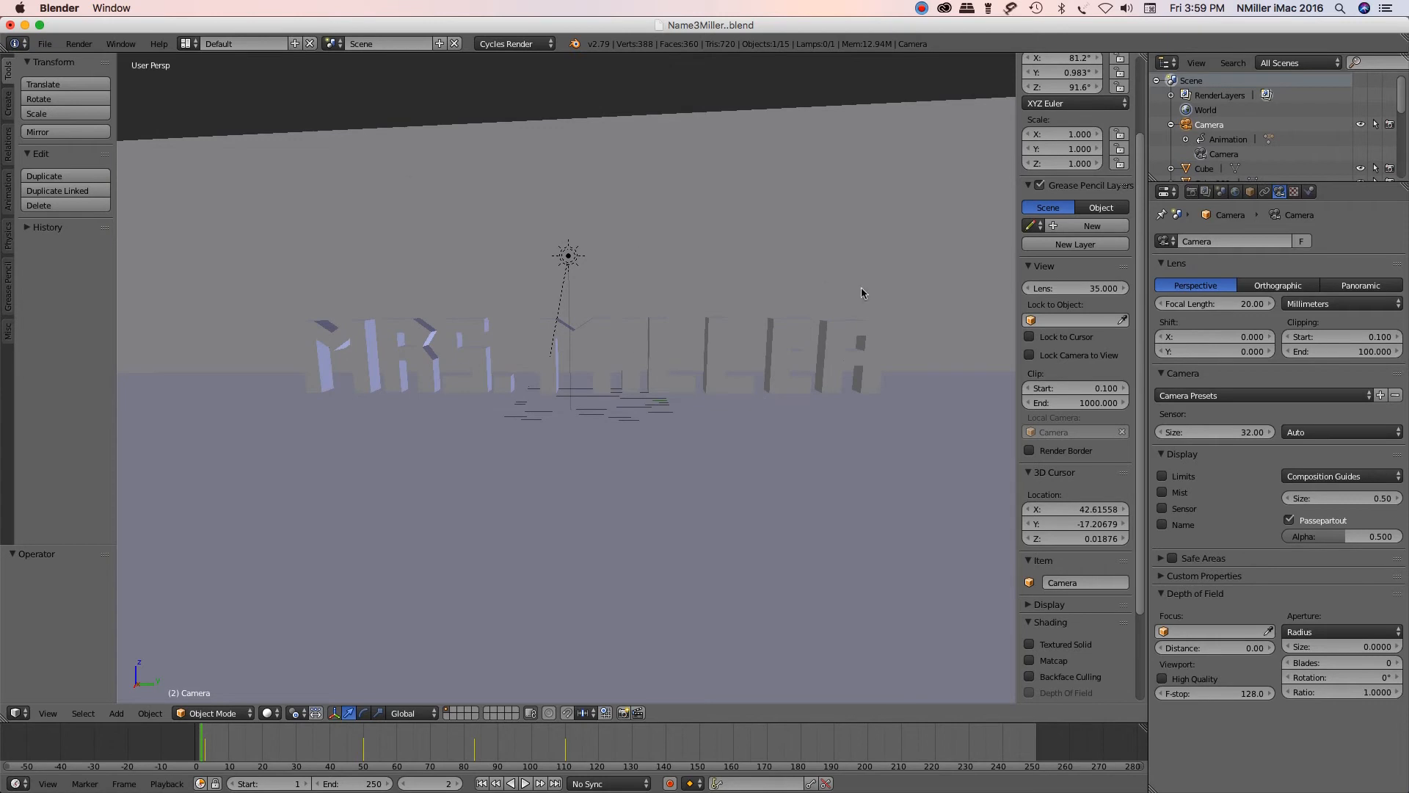
pyautogui.moveTo(807, 426)
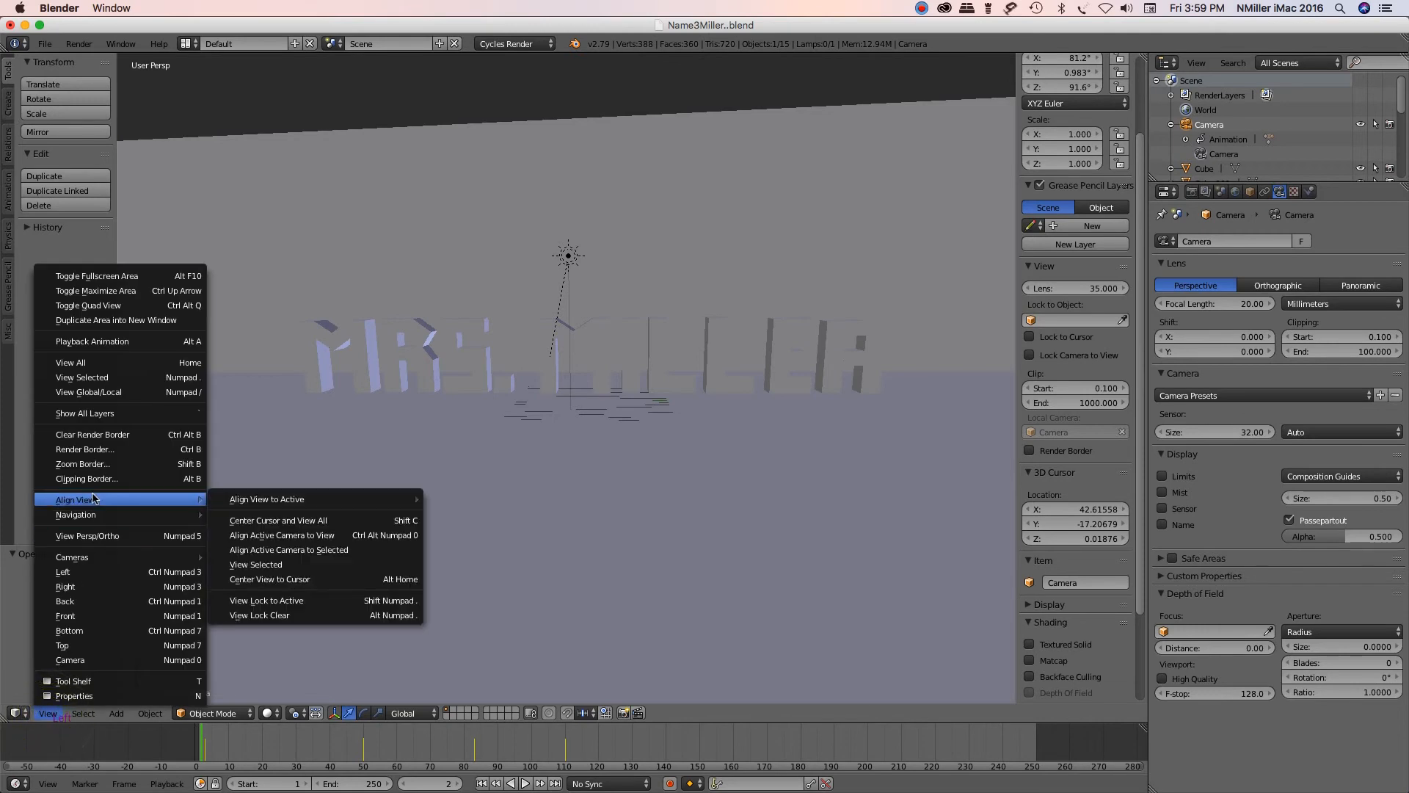
pyautogui.moveTo(282, 535)
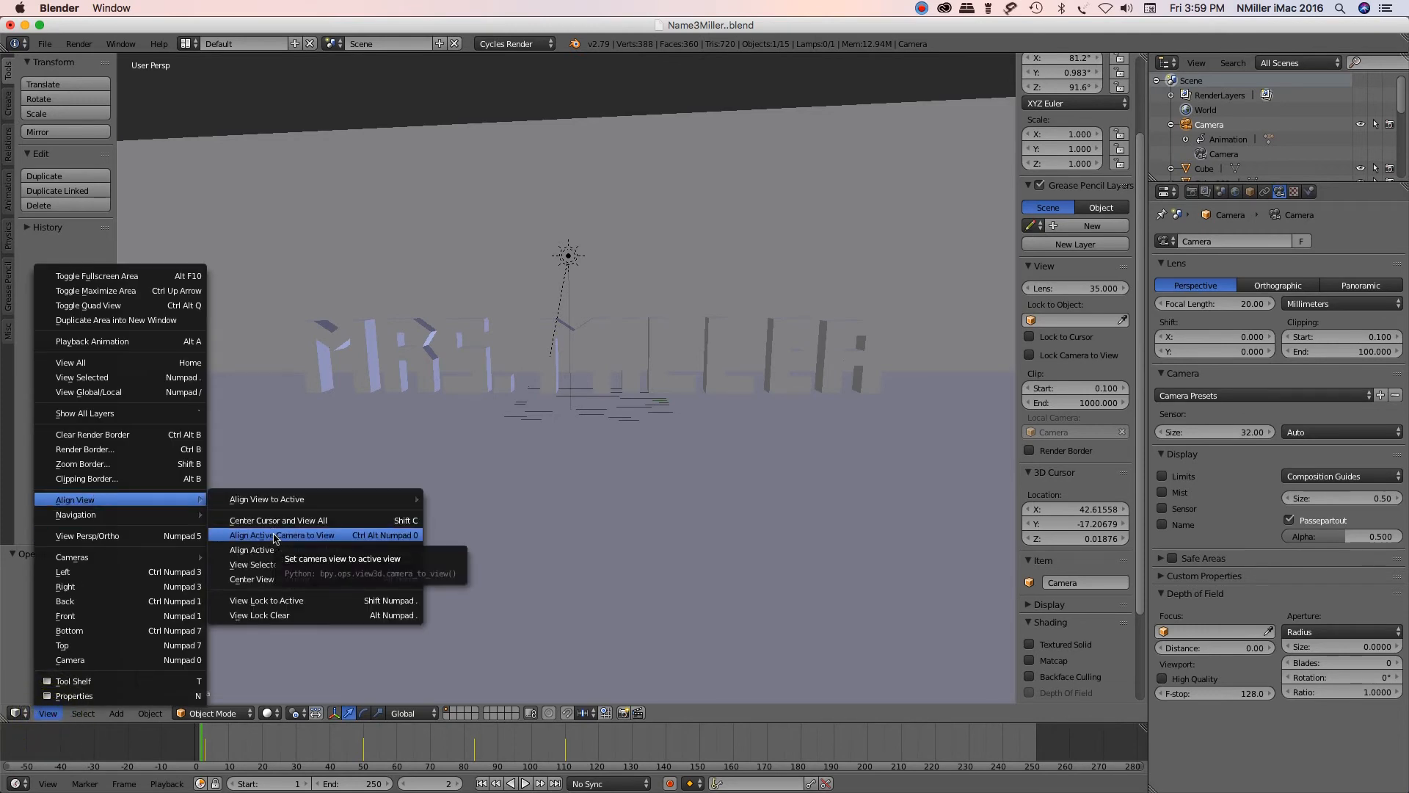
pyautogui.click(279, 534)
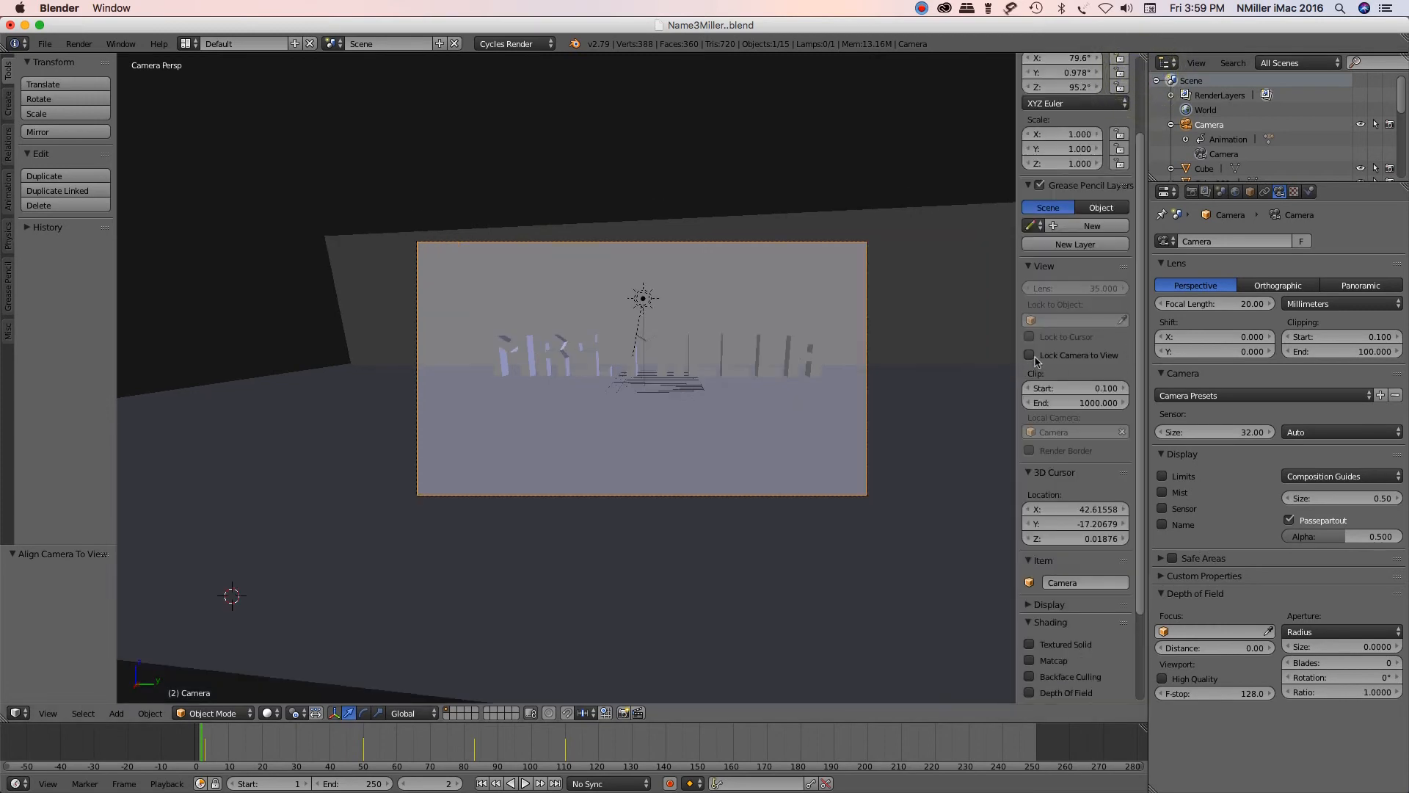
# Step: Enable Lock Camera to View in the N-panel and start the Screencast Keys display
pyautogui.click(1030, 356)
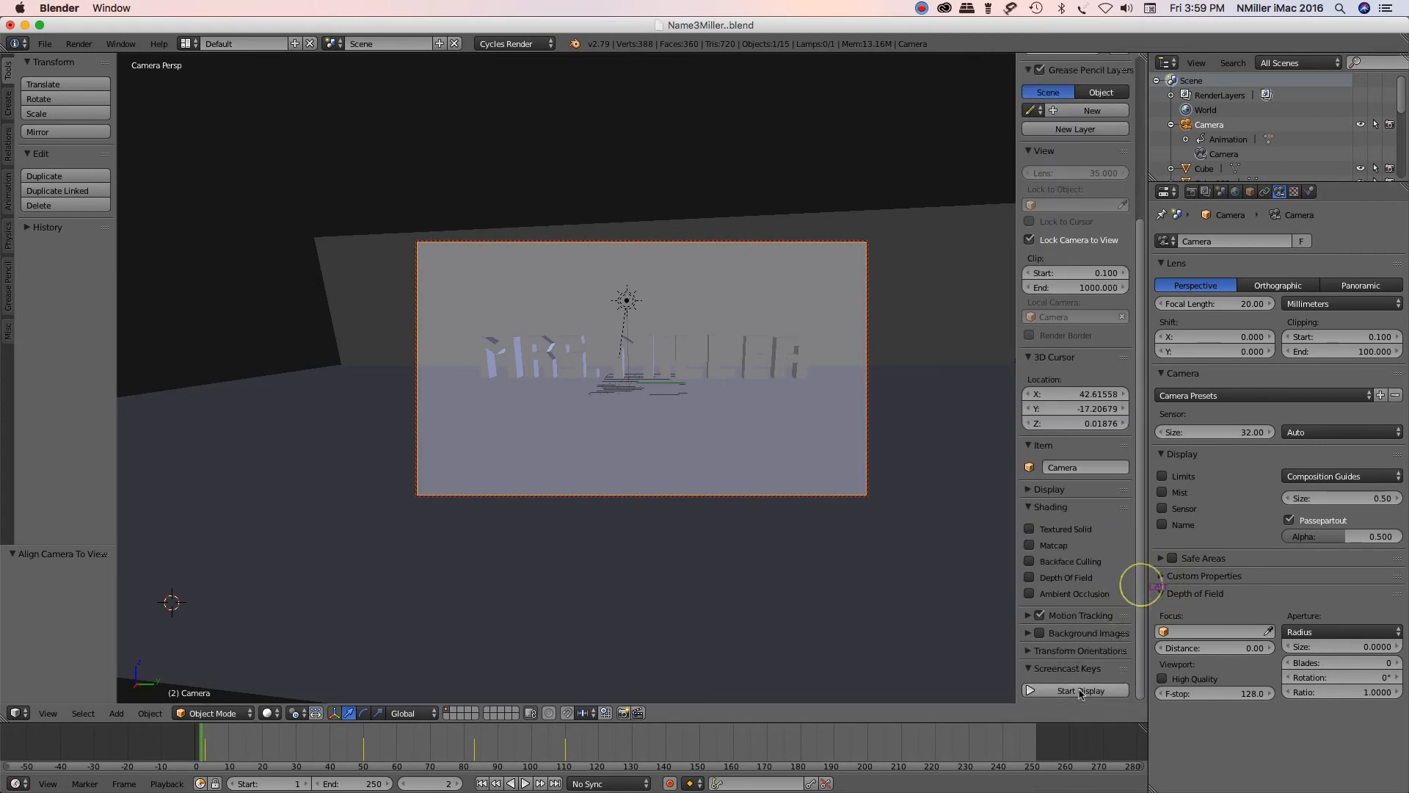
pyautogui.click(1074, 690)
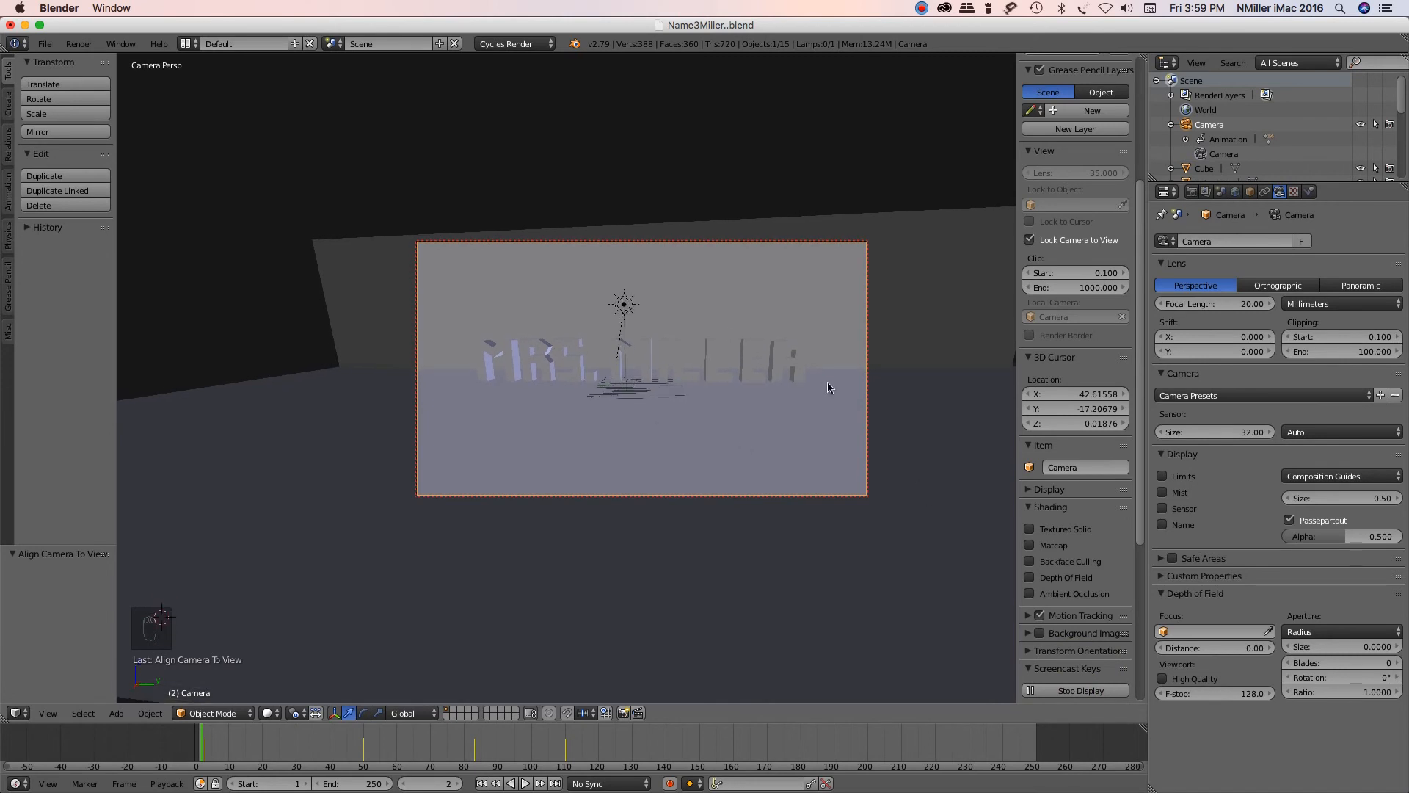
# Step: Switch the viewport to Rendered shading for a live Cycles preview of the scene
pyautogui.press('shift+z')
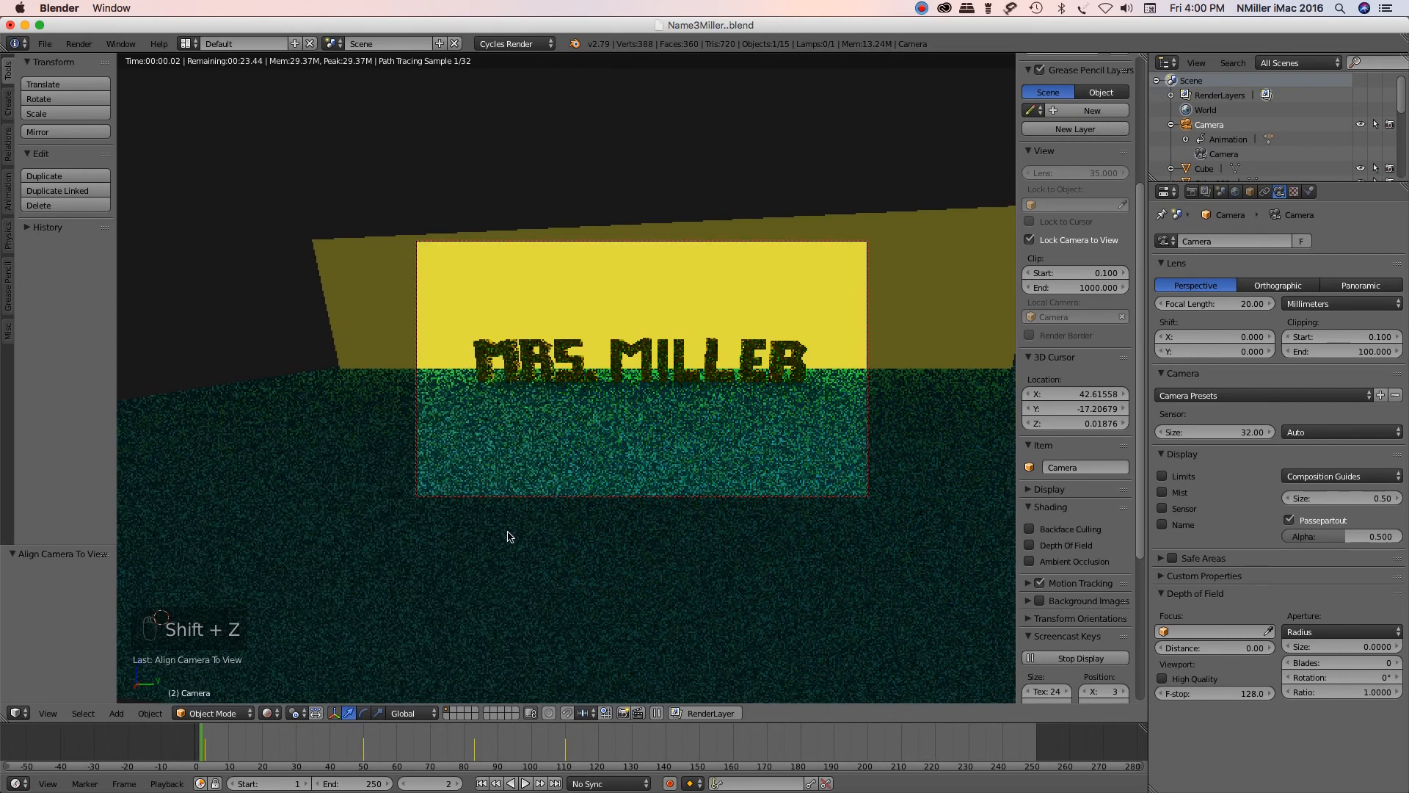
pyautogui.click(270, 713)
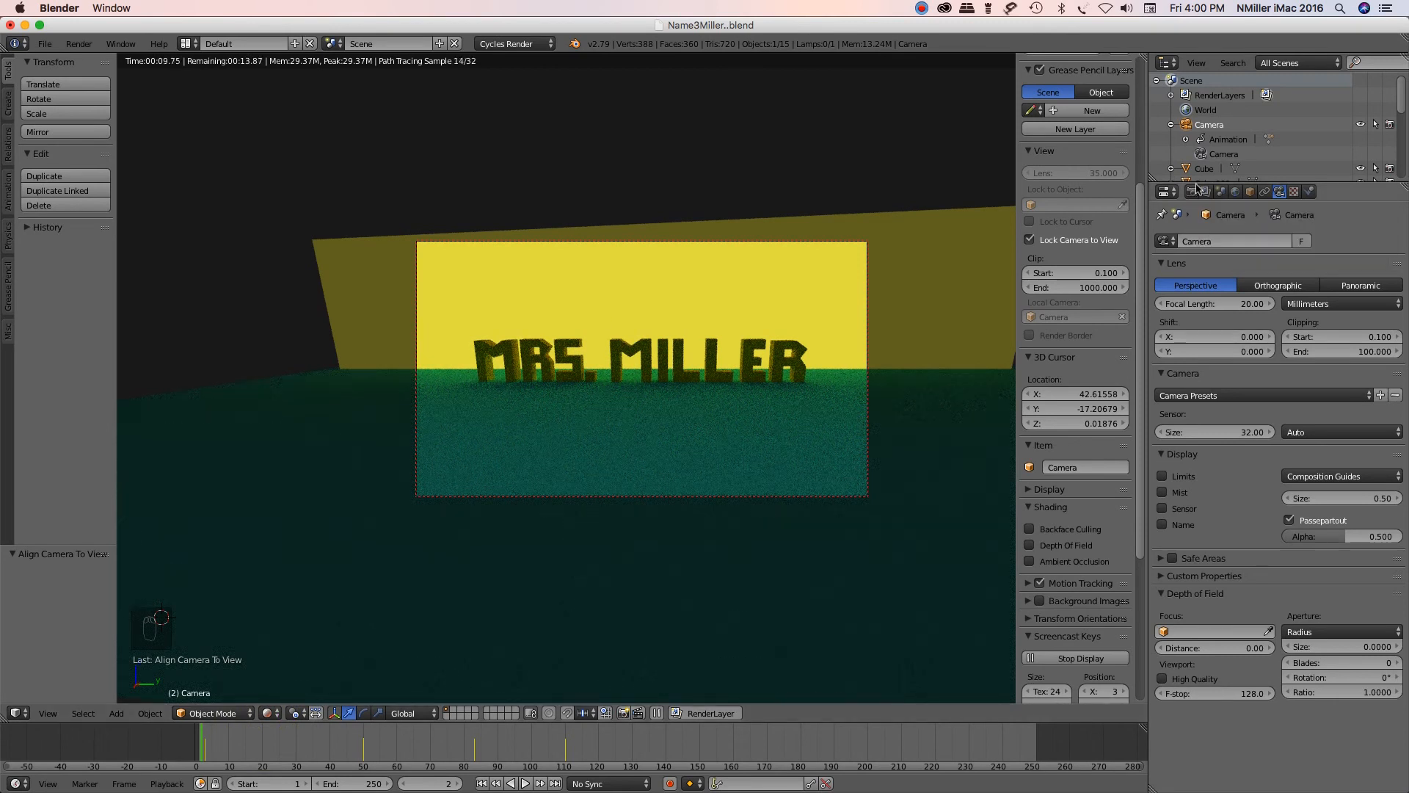
# Step: Render a still image of the yellow-and-green MRS. MILLER scene from the camera
pyautogui.click(1192, 191)
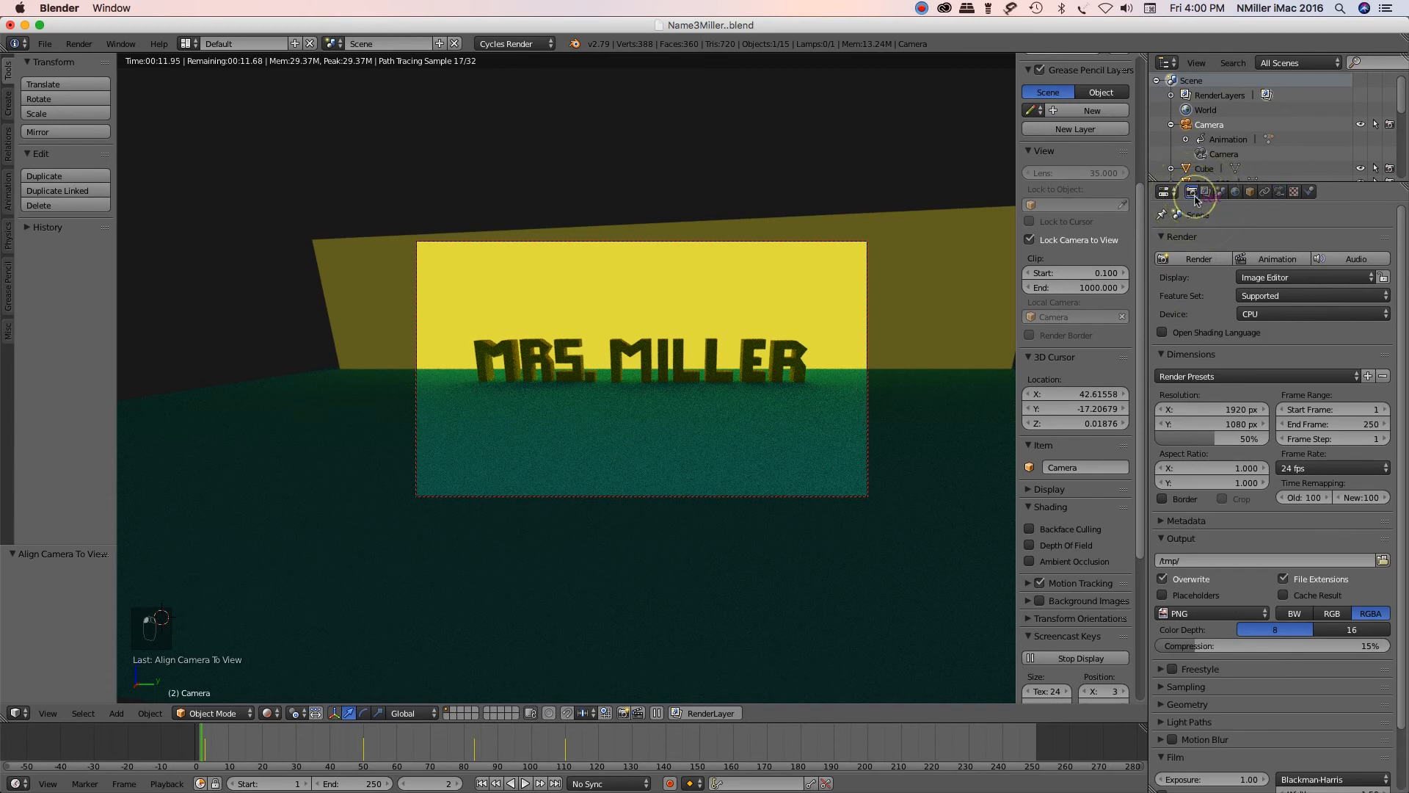
pyautogui.click(1190, 191)
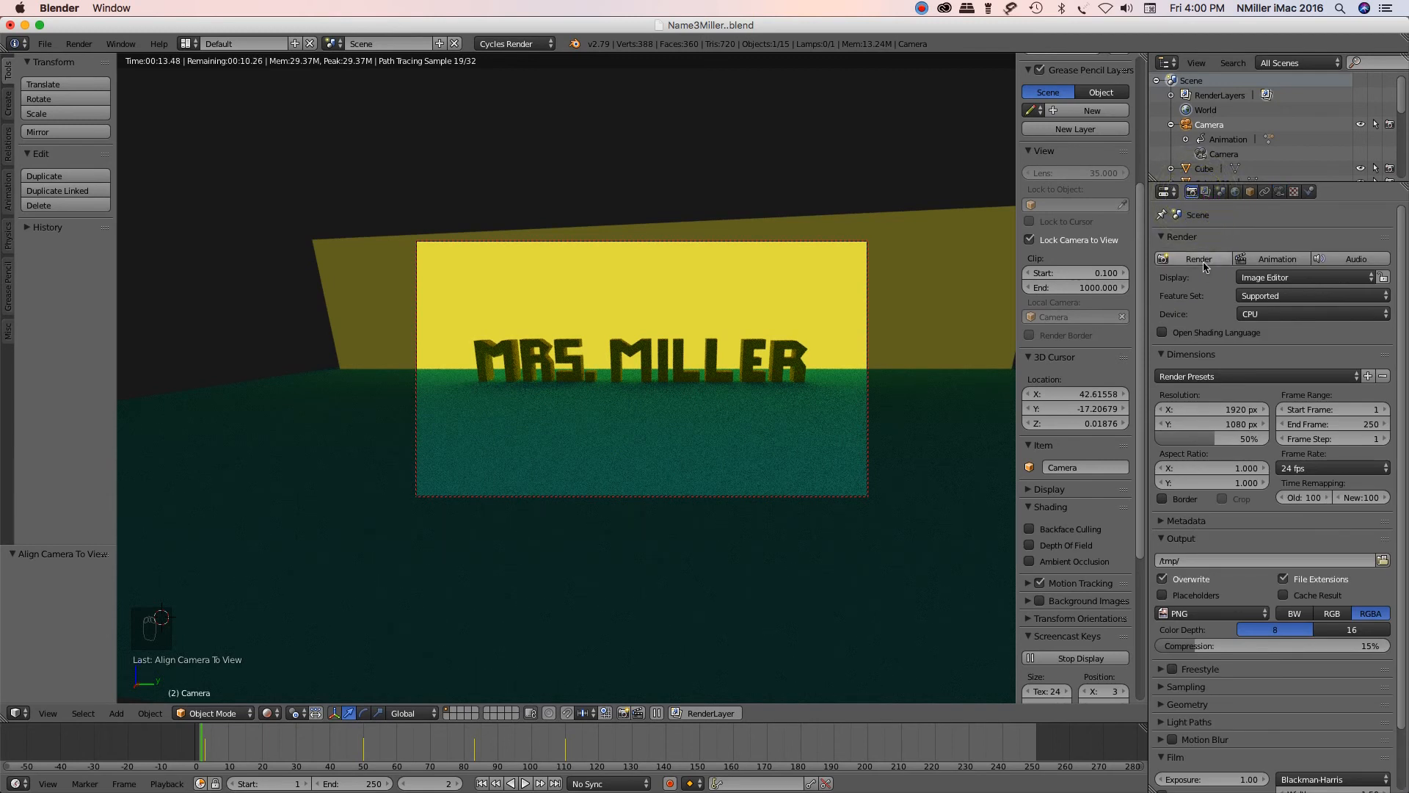
pyautogui.click(1191, 258)
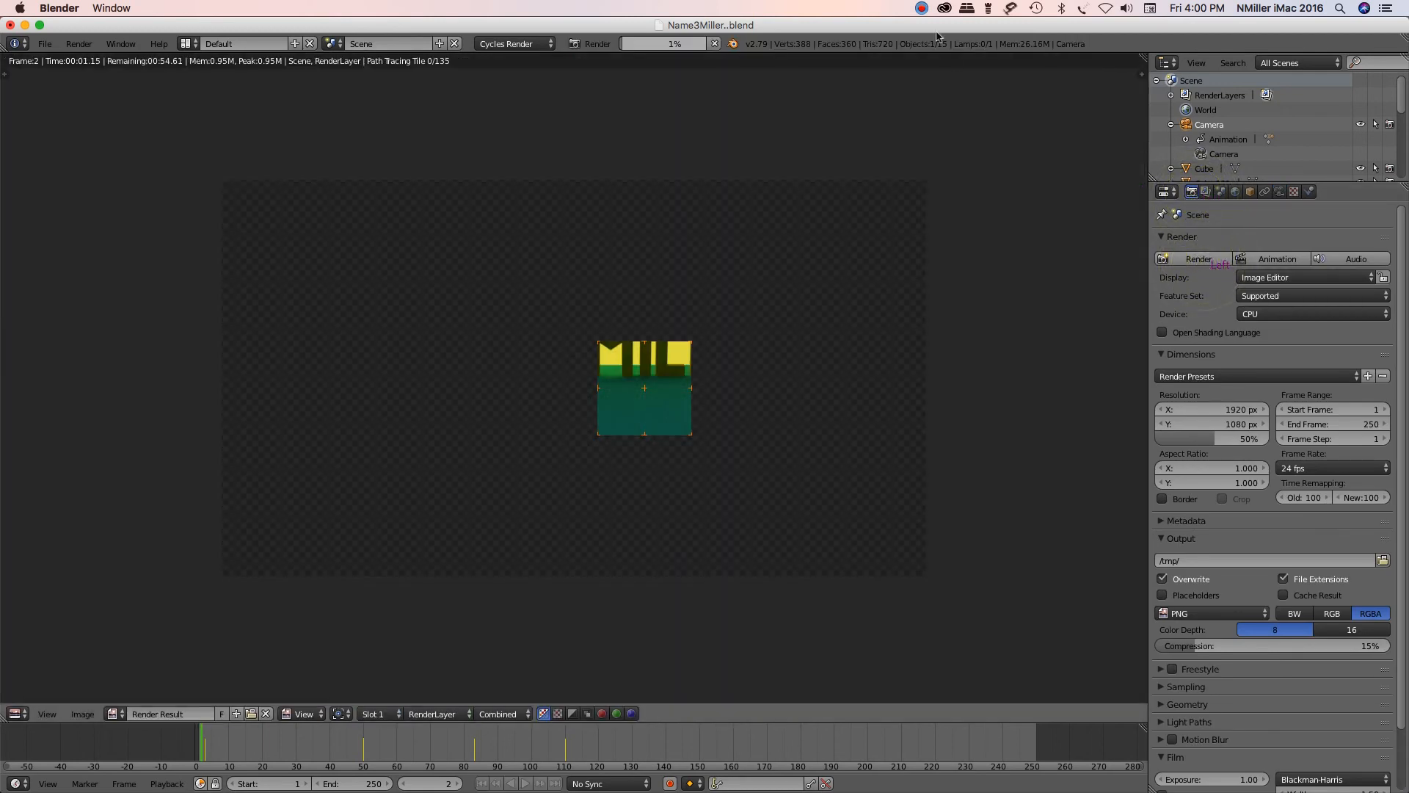
pyautogui.click(919, 7)
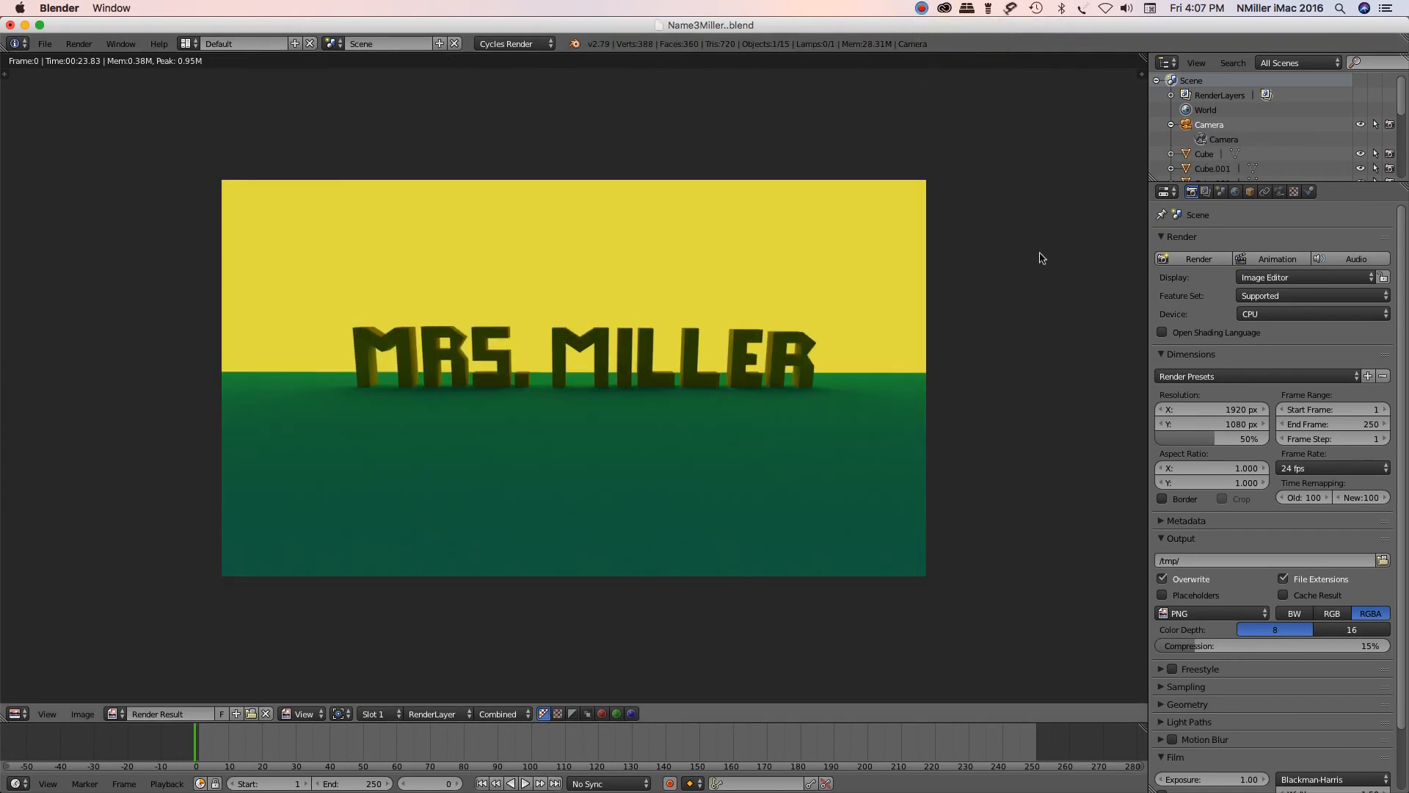
pyautogui.moveTo(88, 345)
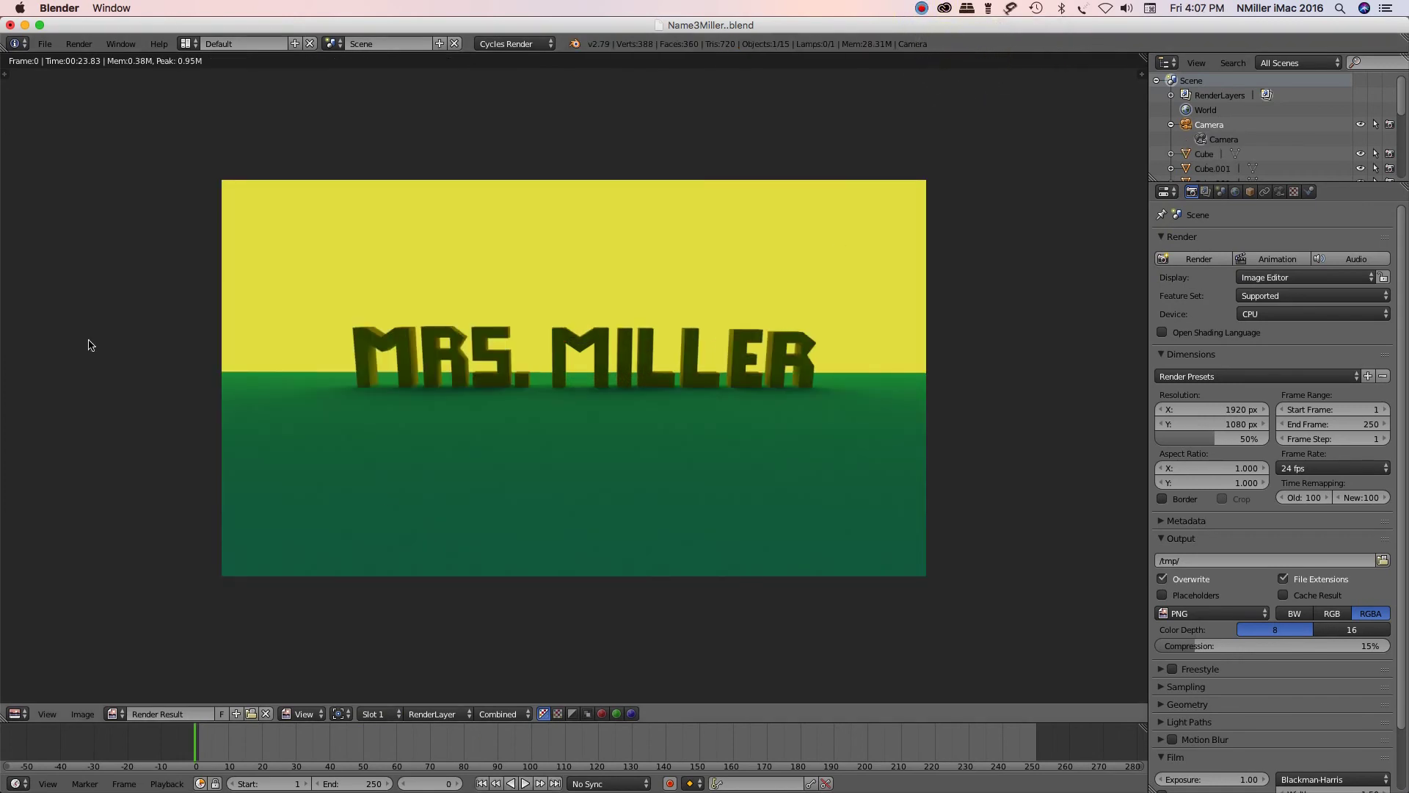
pyautogui.moveTo(82, 357)
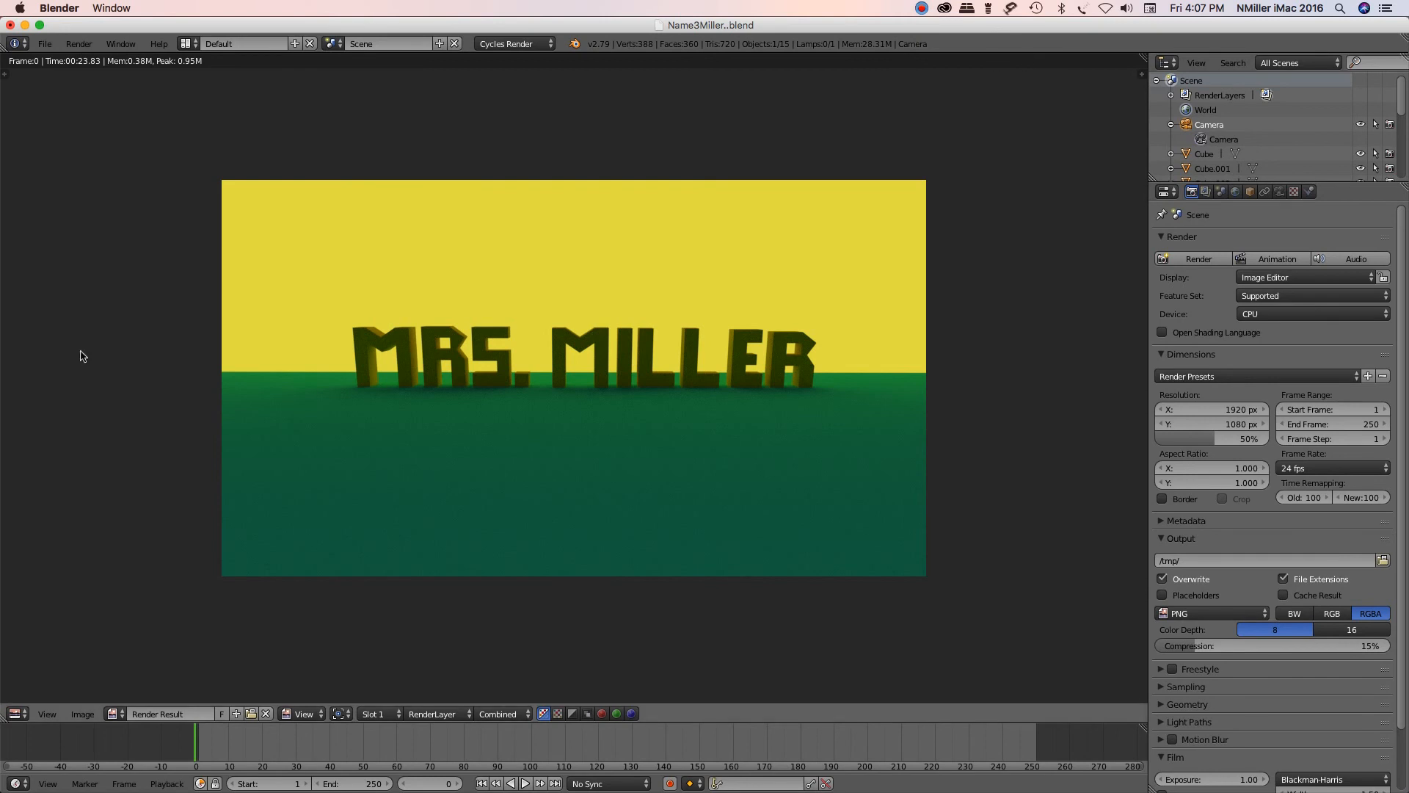
pyautogui.moveTo(418, 625)
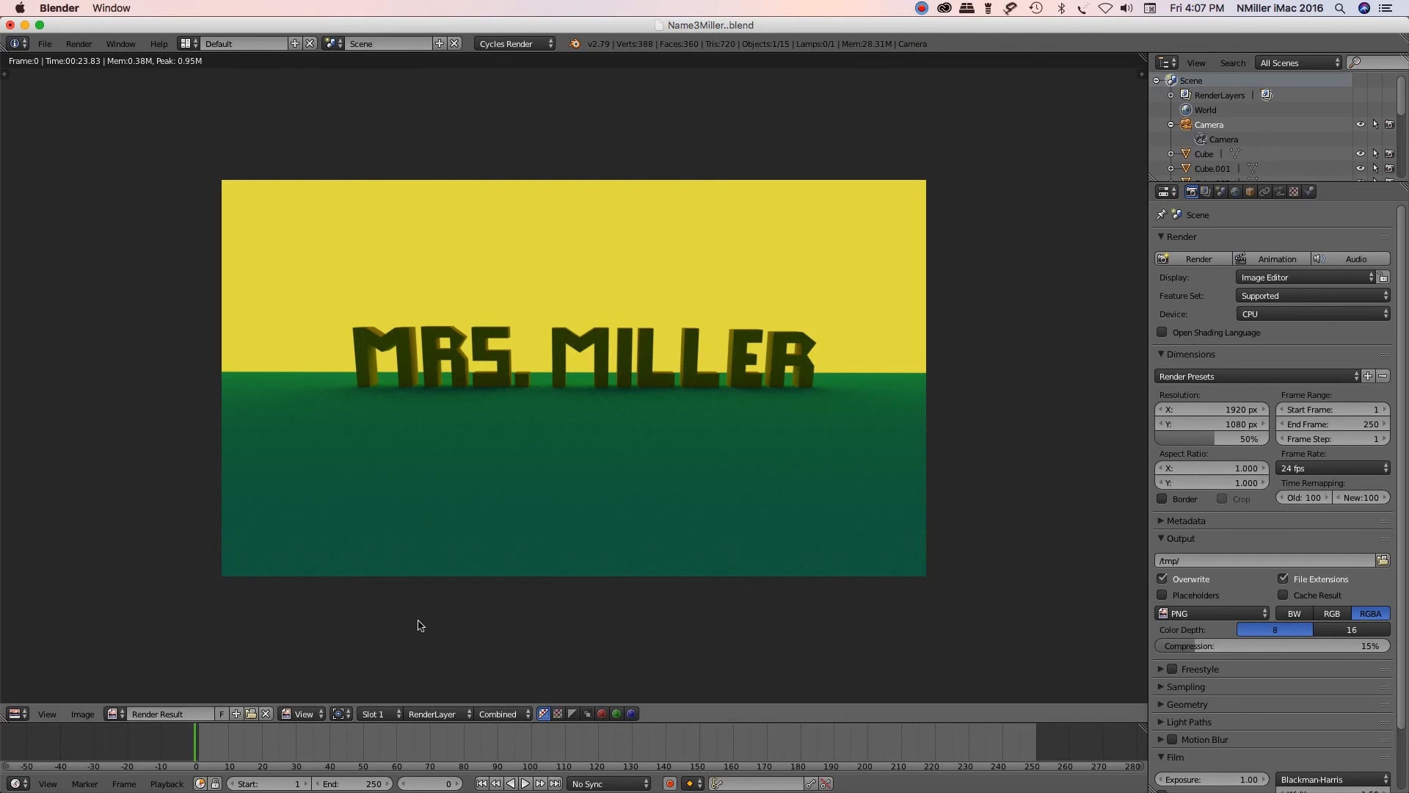
pyautogui.moveTo(1004, 233)
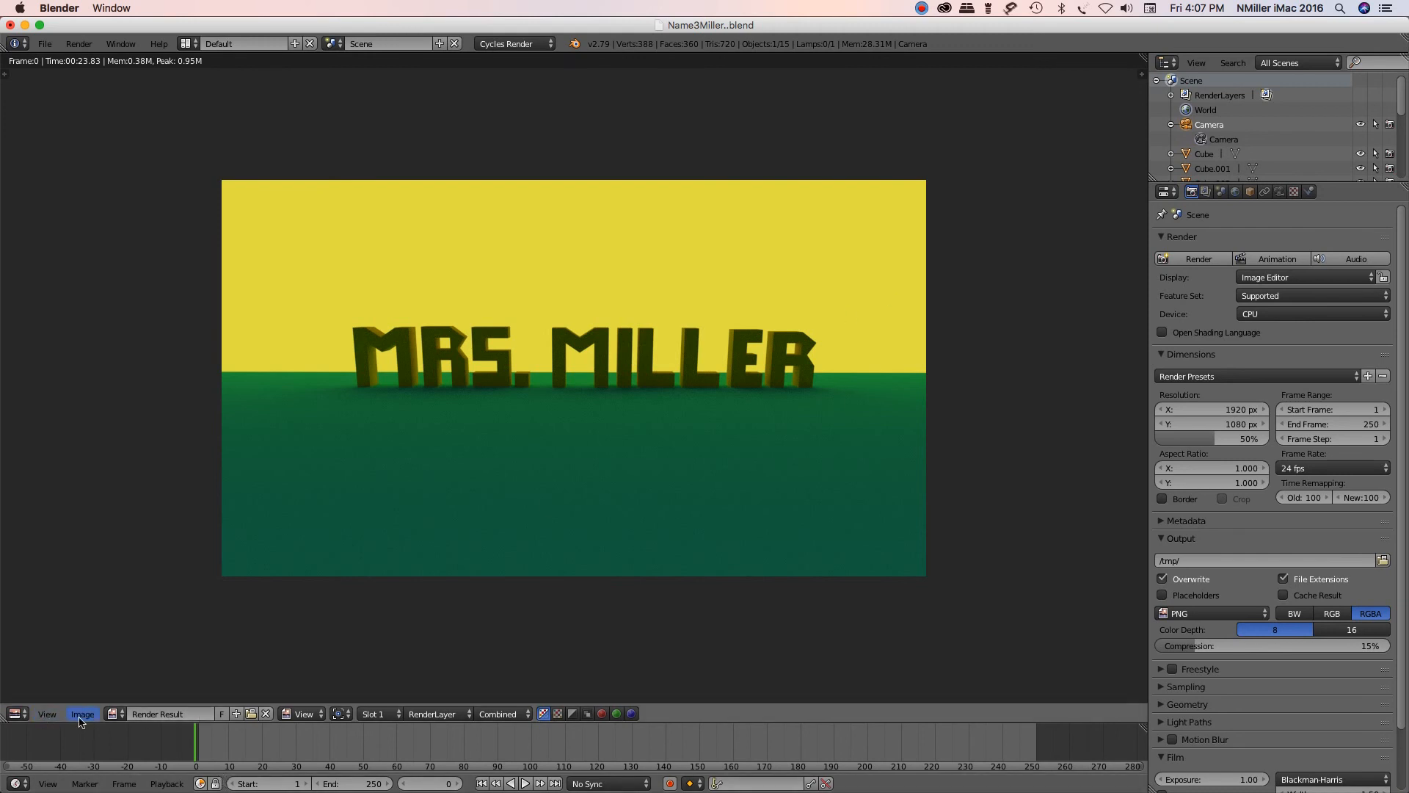
# Step: Choose Image > Save As Image in the render window to bring up the file browser
pyautogui.click(81, 713)
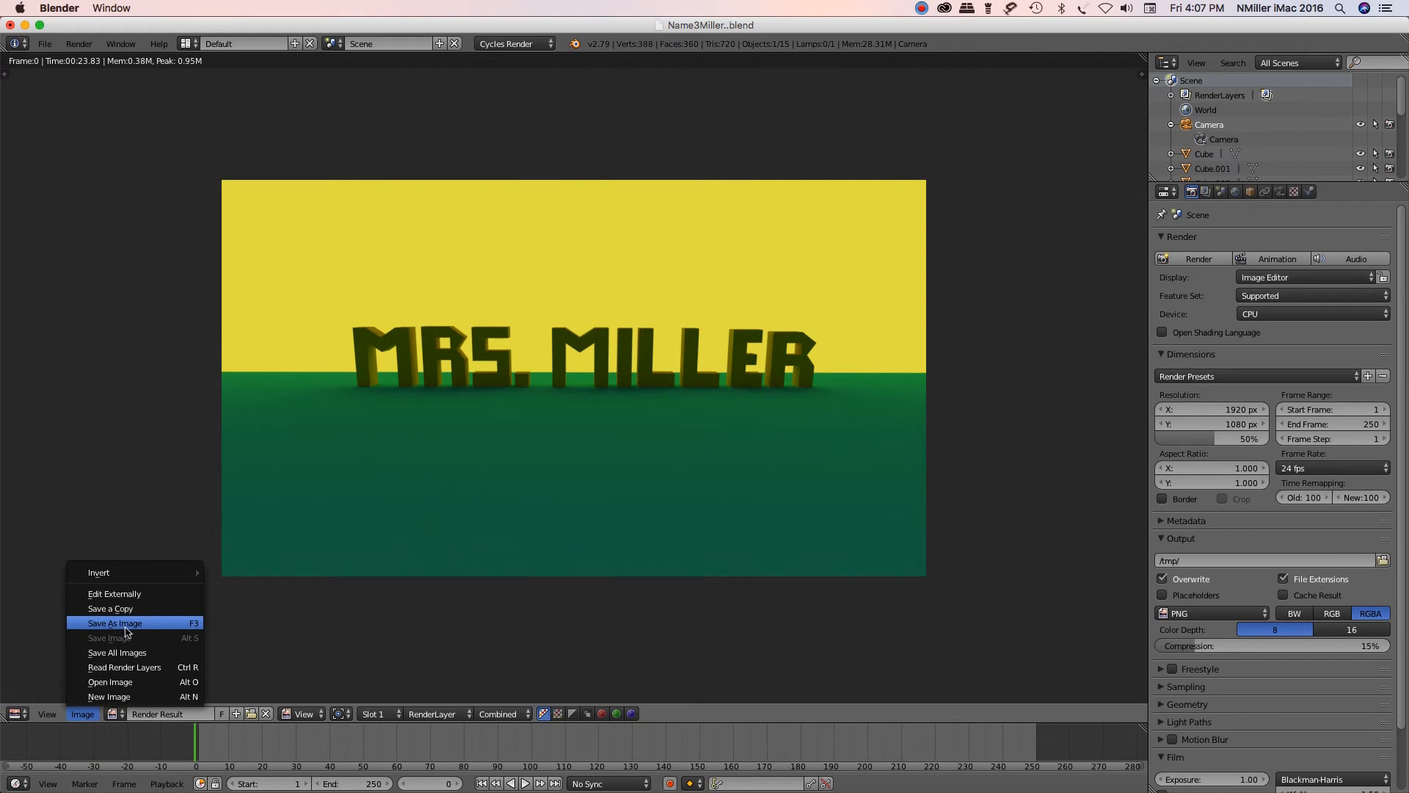
pyautogui.click(113, 623)
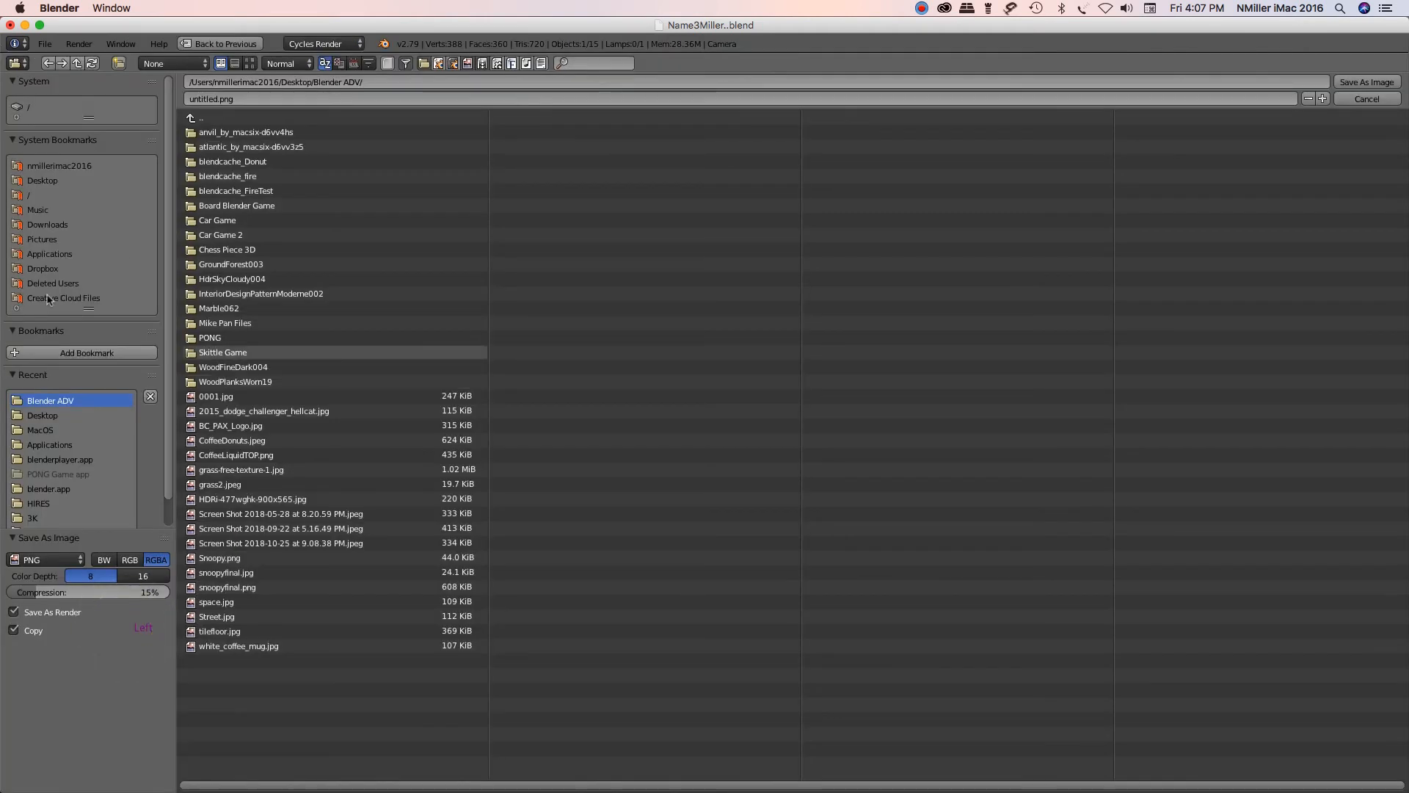
# Step: Save the render to the Desktop as NameMiller.jpg in JPEG format with RGB colour
pyautogui.click(43, 179)
pyautogui.write('NameMiller')
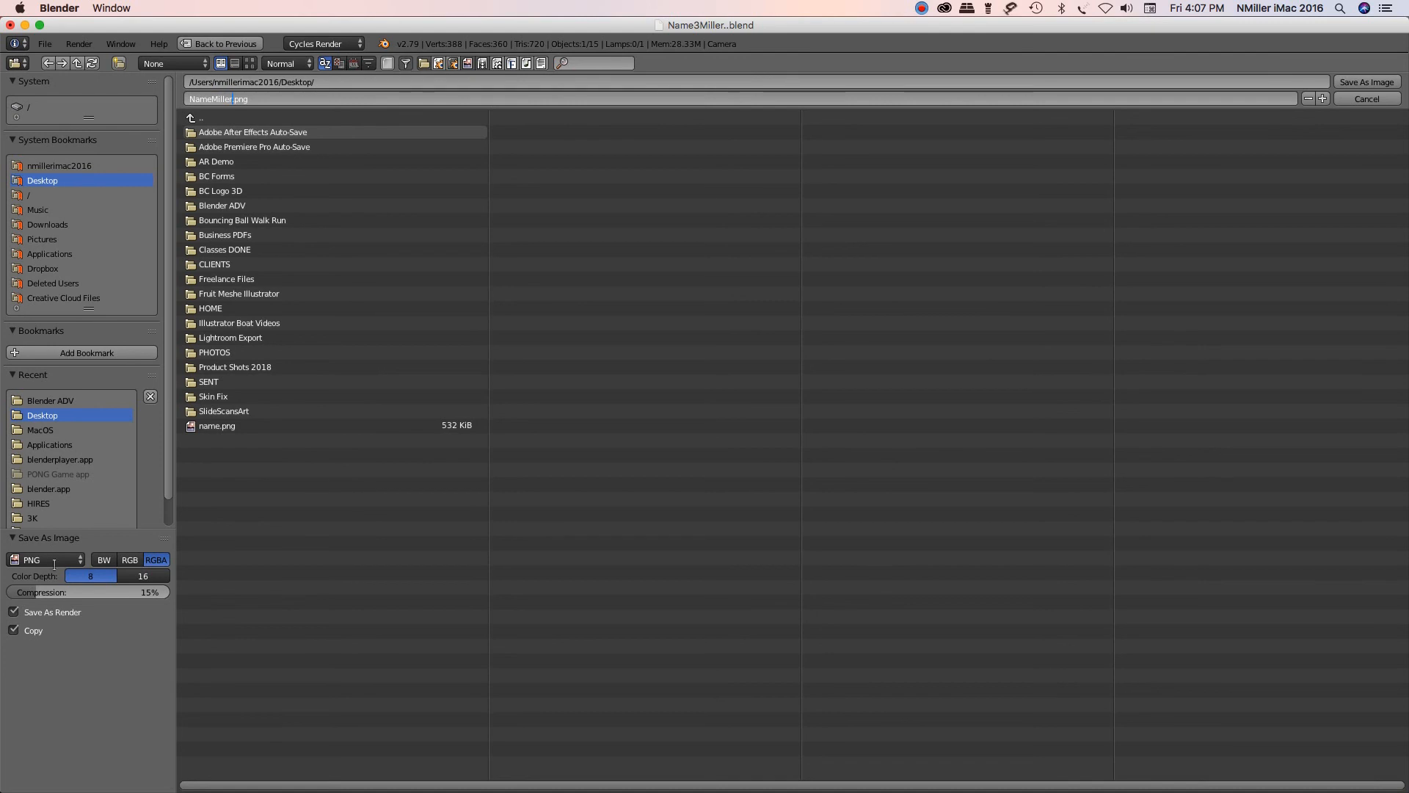
pyautogui.click(41, 560)
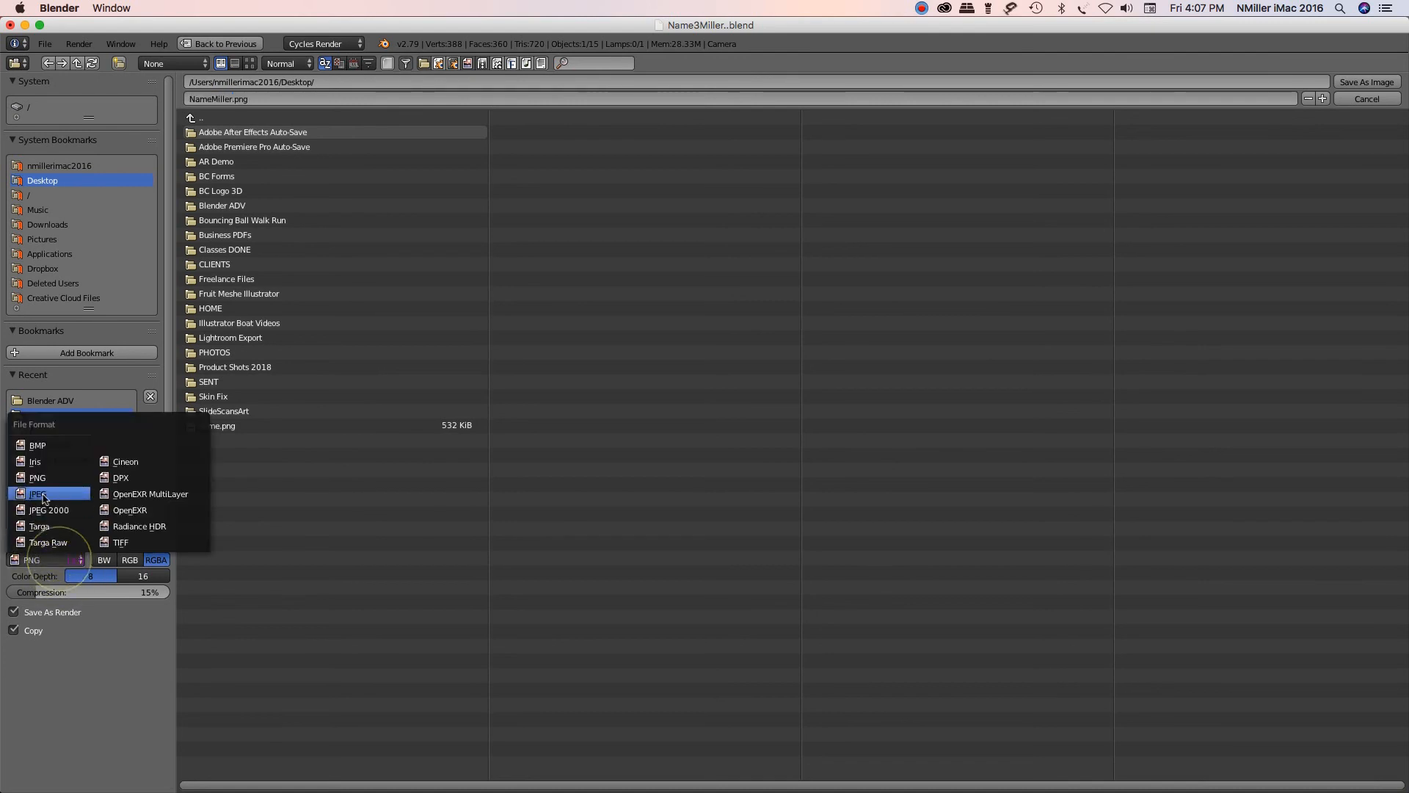
pyautogui.click(38, 494)
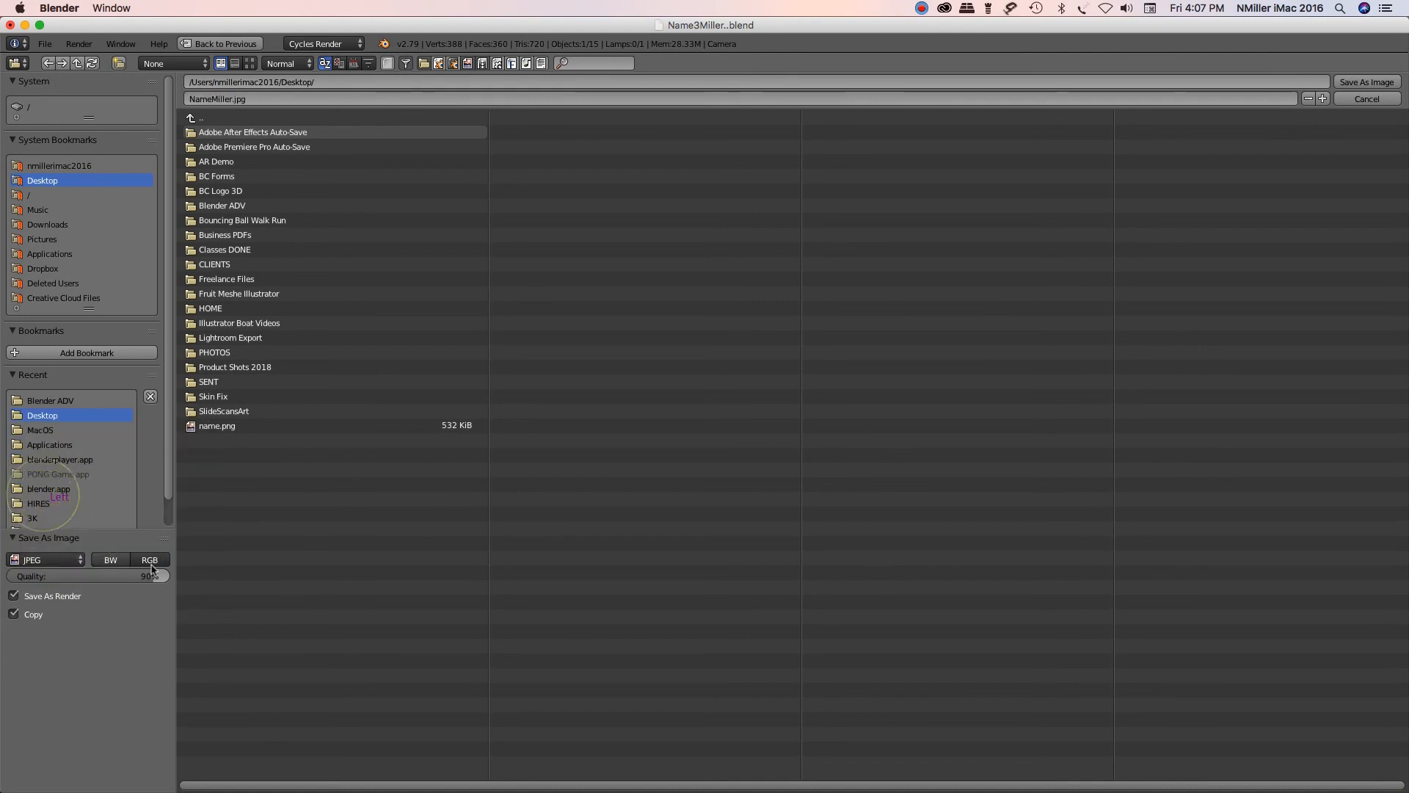
pyautogui.click(150, 560)
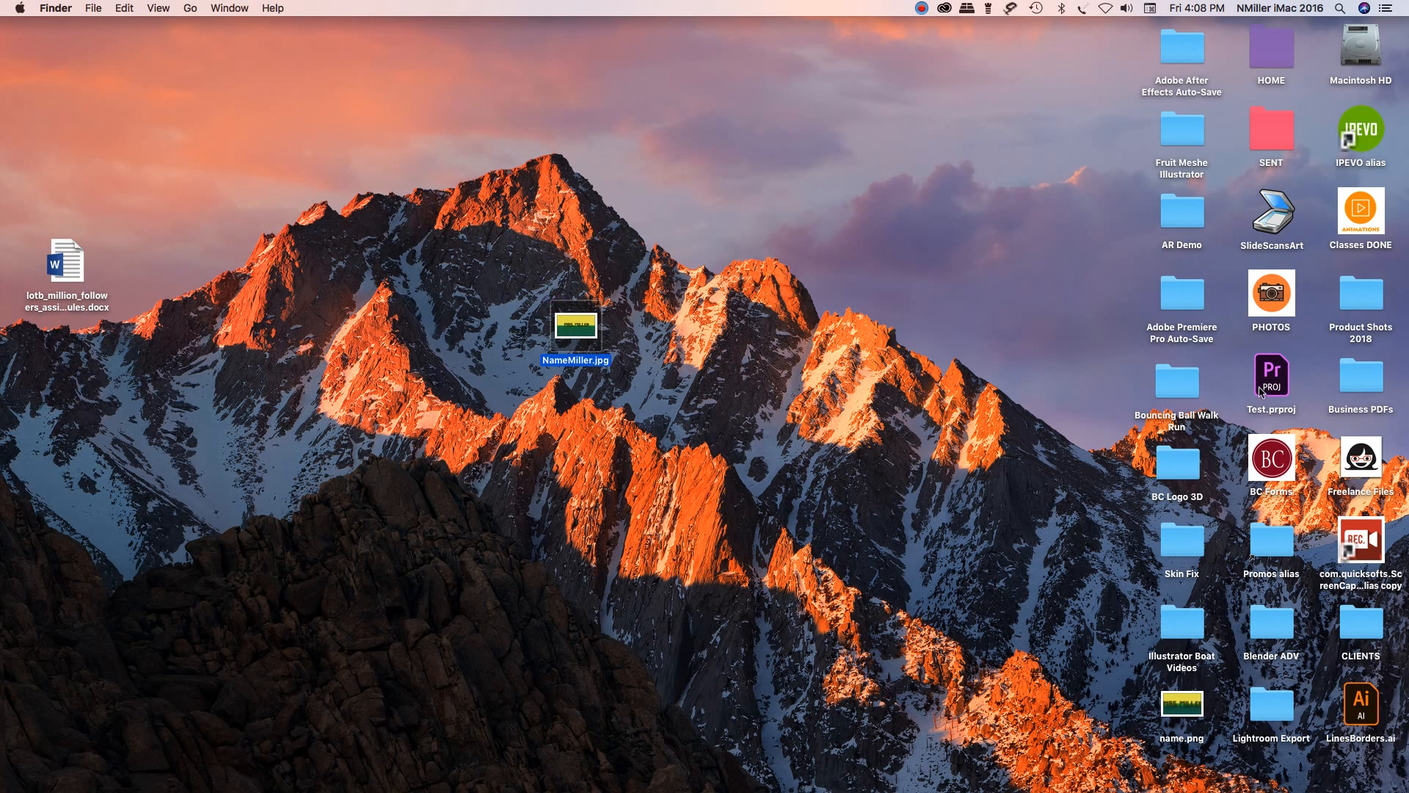
pyautogui.moveTo(984, 166)
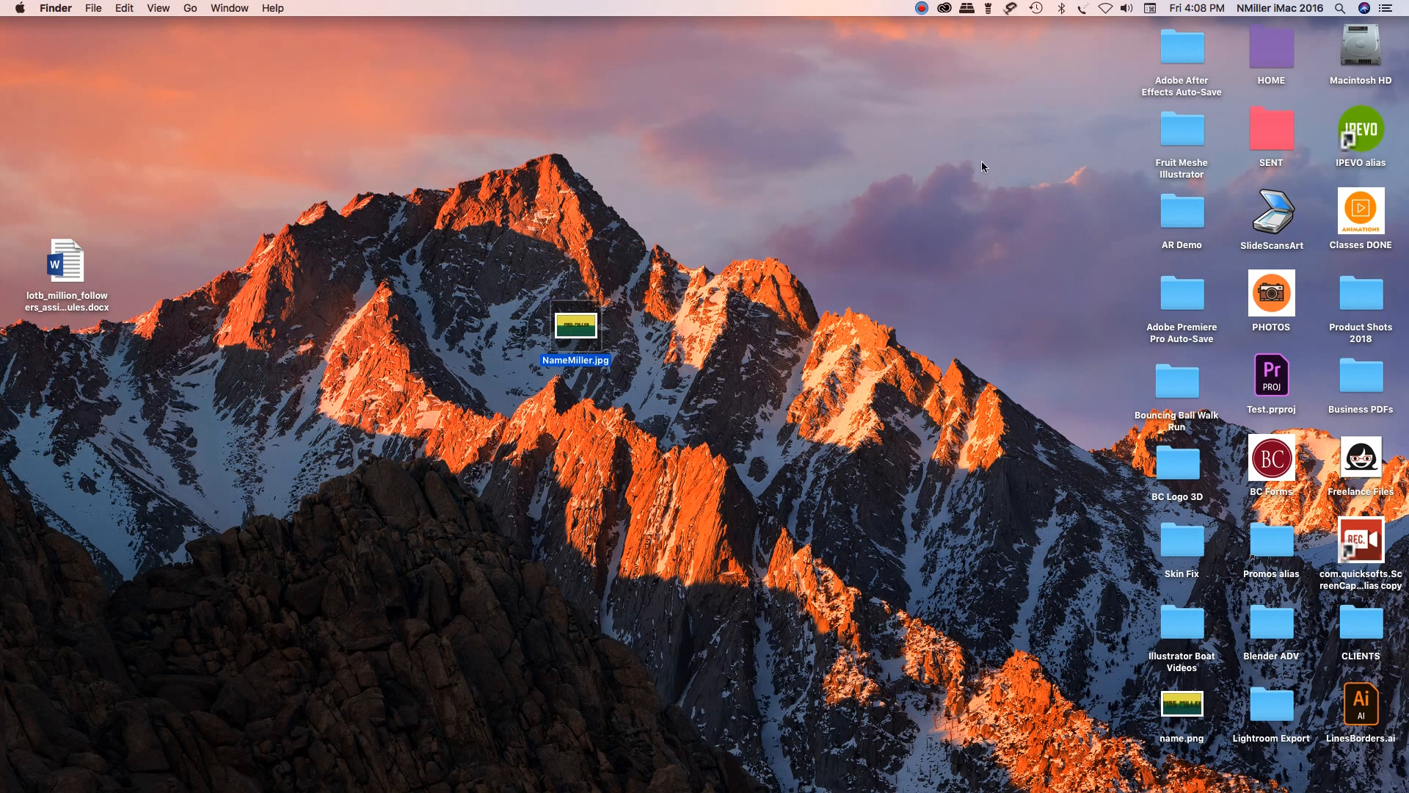